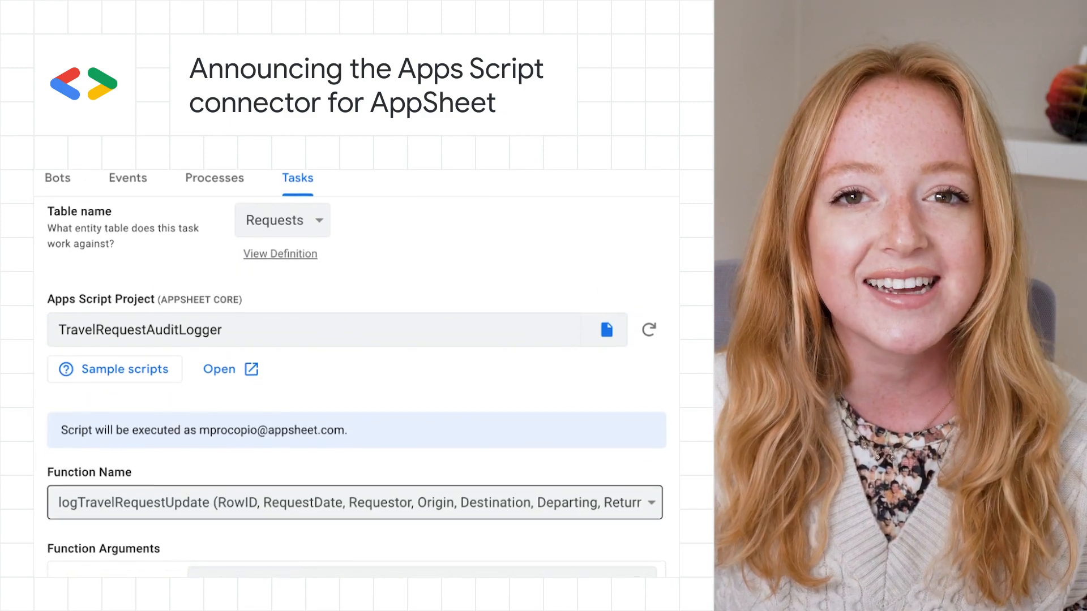
{"action": "scroll", "scroll_direction": "down", "scroll_amount": 3}
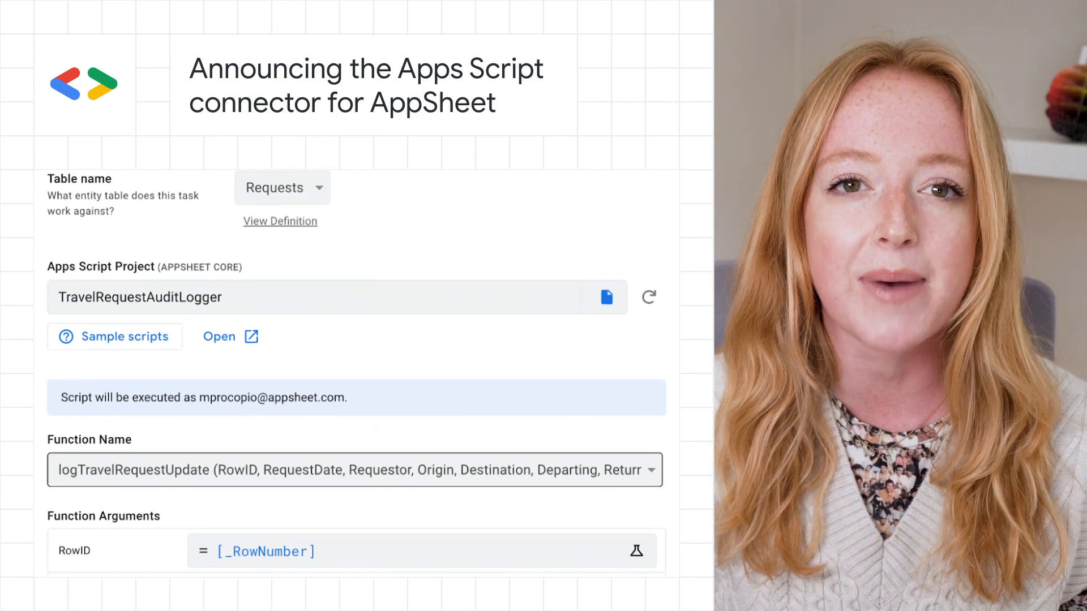
{"action": "scroll", "scroll_direction": "down", "scroll_amount": 3}
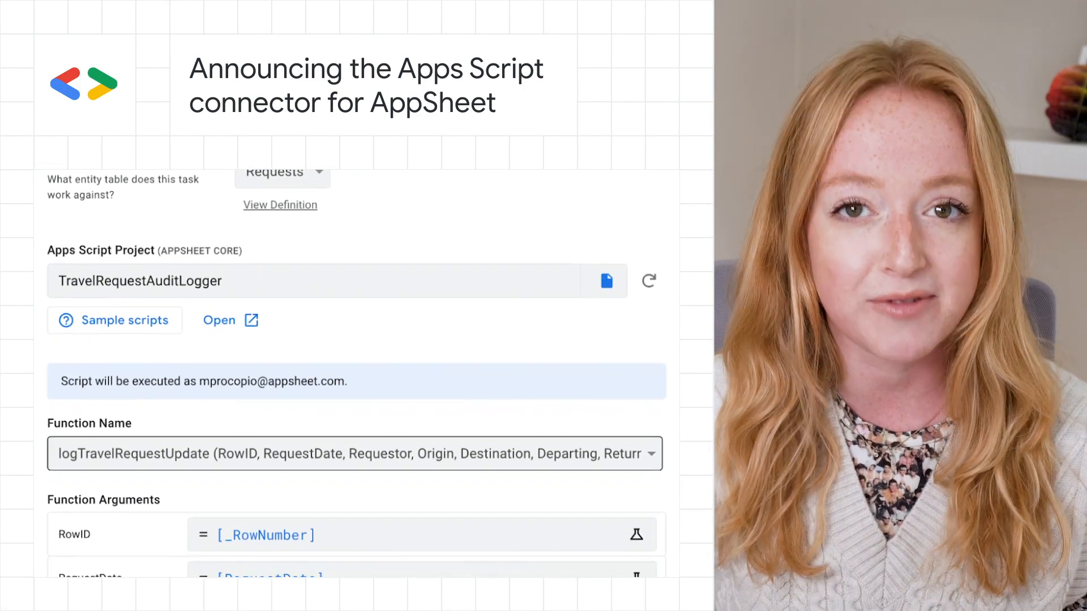
{"action": "scroll", "scroll_direction": "down", "scroll_amount": 3}
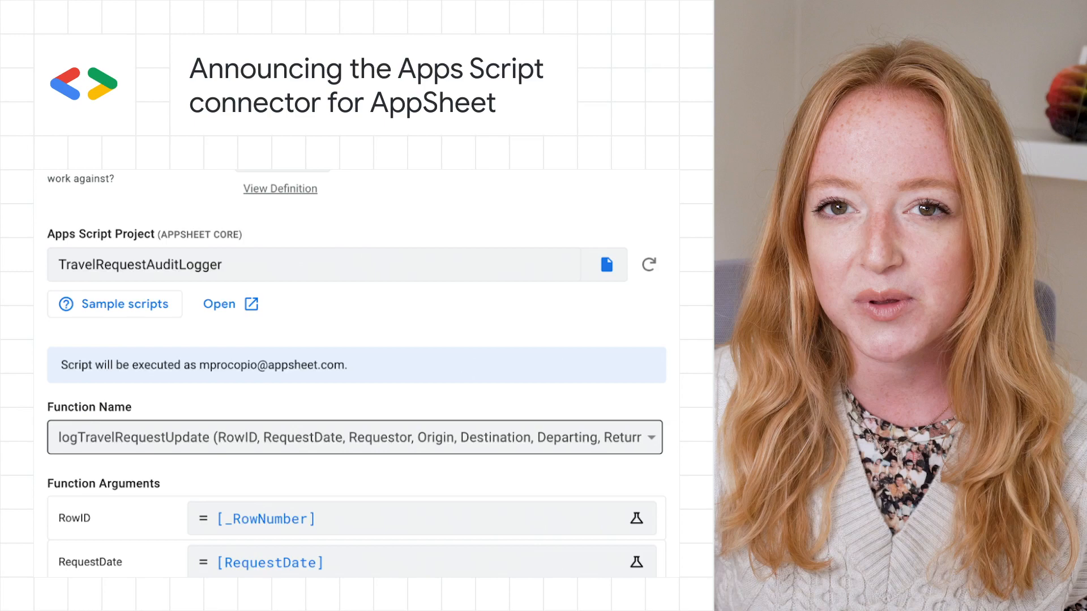
{"action": "scroll", "scroll_direction": "down", "scroll_amount": 3}
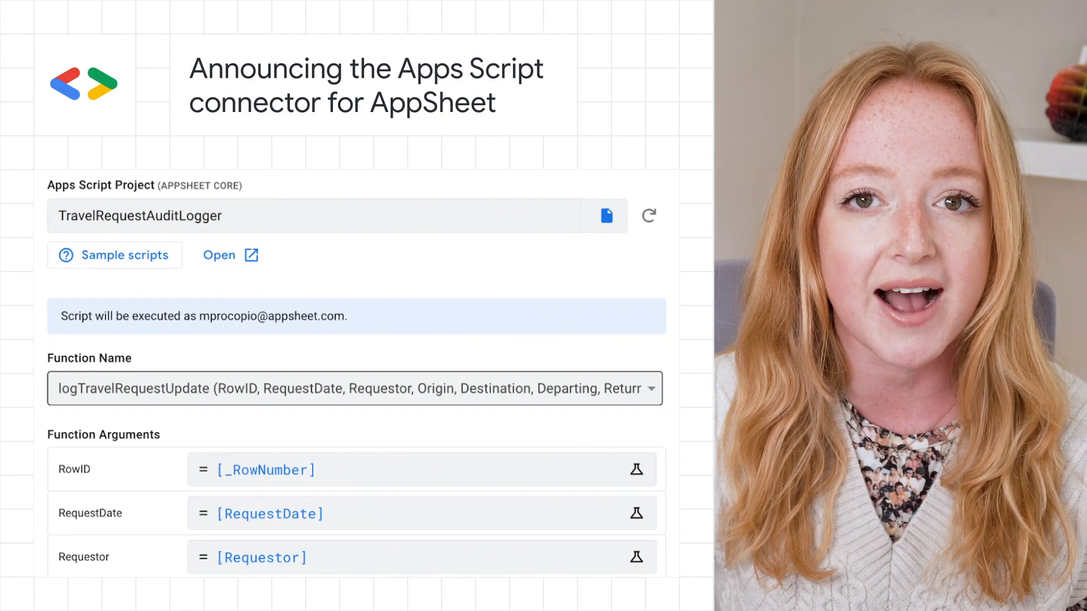
{"action": "scroll", "scroll_direction": "down", "scroll_amount": 3}
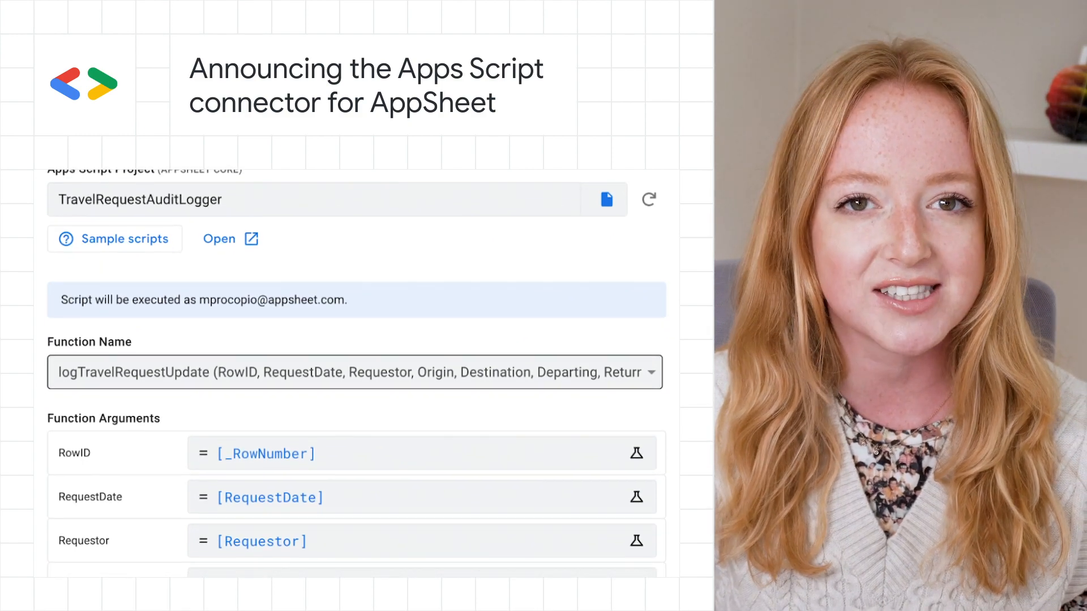
{"action": "scroll", "scroll_direction": "down", "scroll_amount": 3}
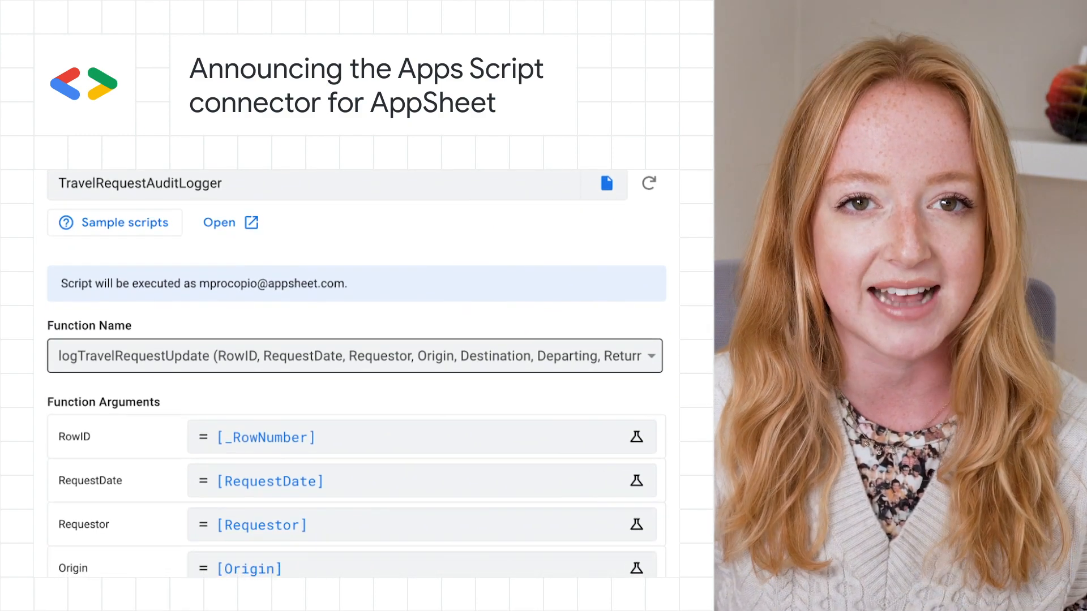
{"action": "scroll", "scroll_direction": "down", "scroll_amount": 3}
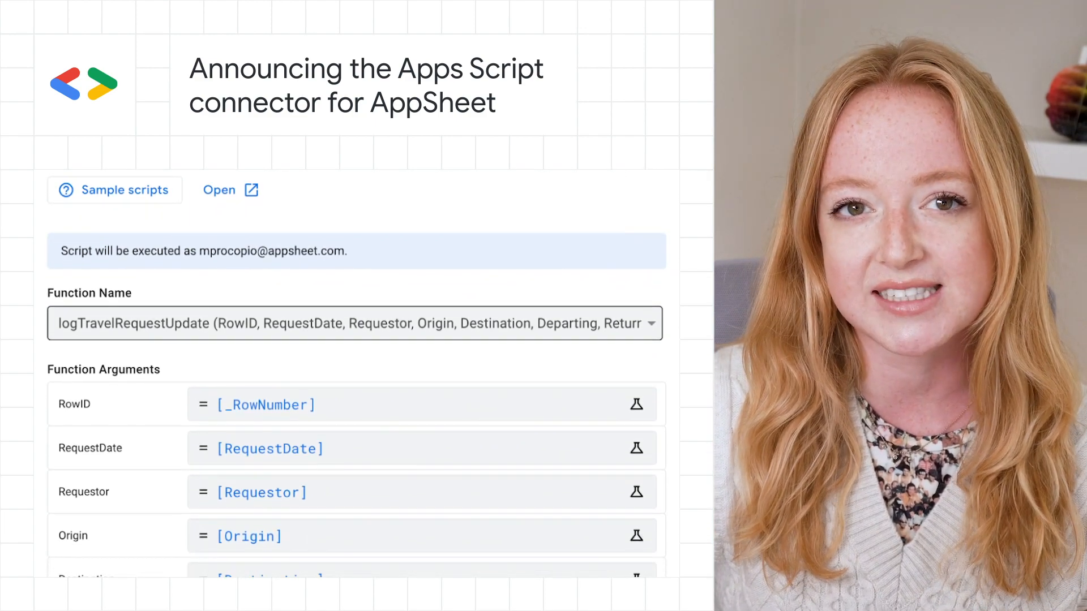
{"action": "scroll", "scroll_direction": "down", "scroll_amount": 3}
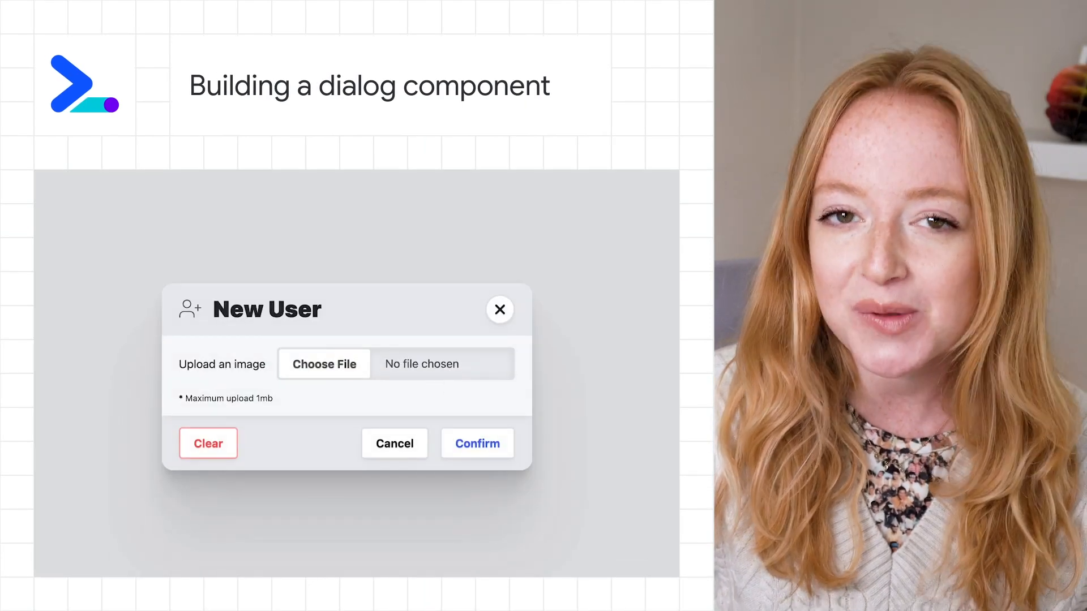
{"action": "left_click", "coordinate": [324, 365]}
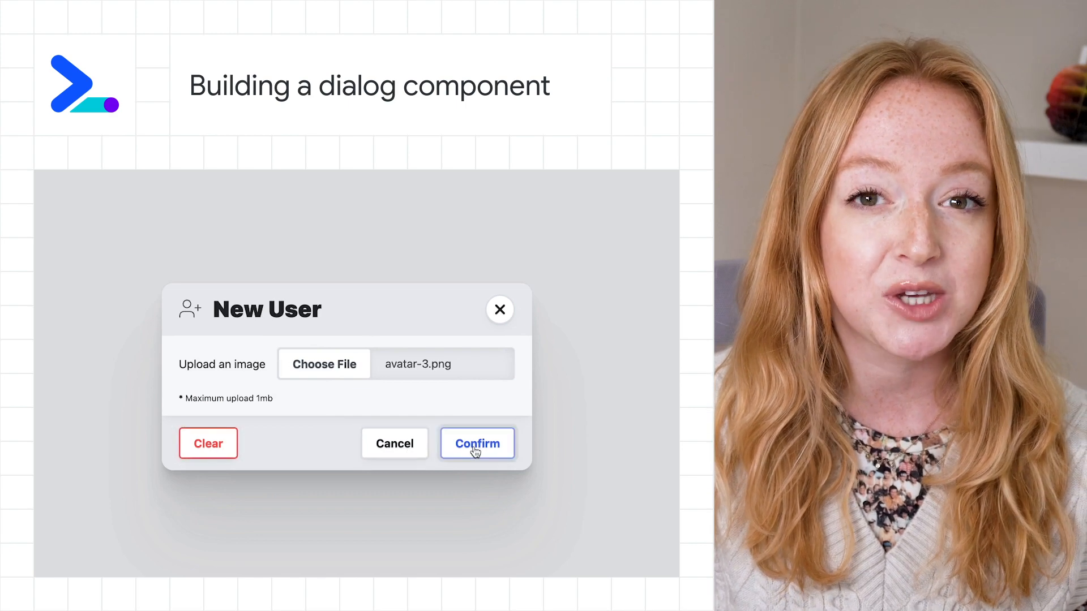
{"action": "left_click", "coordinate": [477, 444]}
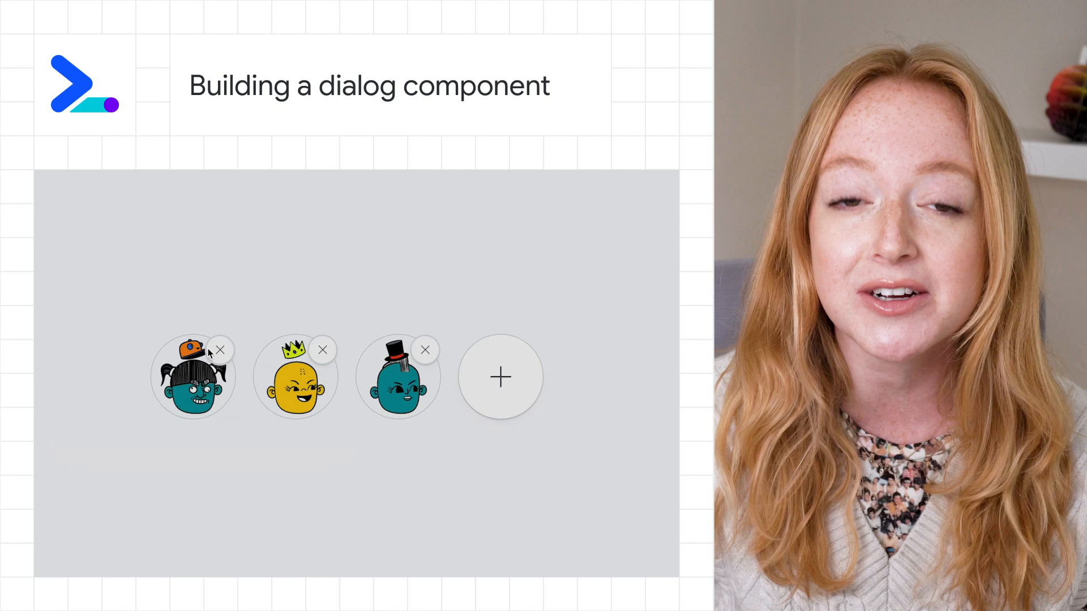
{"action": "left_click", "coordinate": [219, 349]}
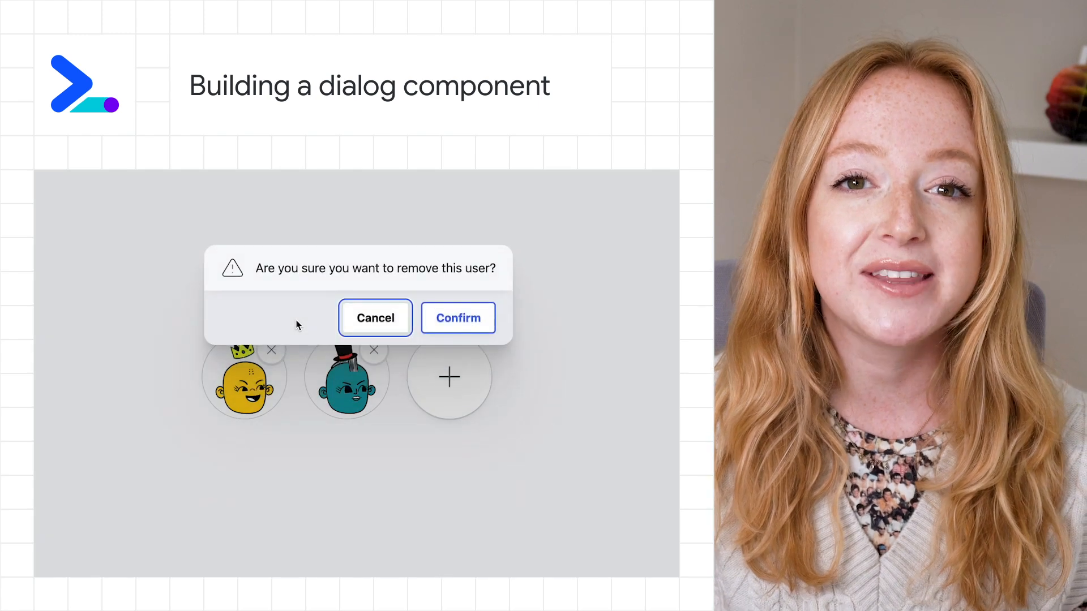